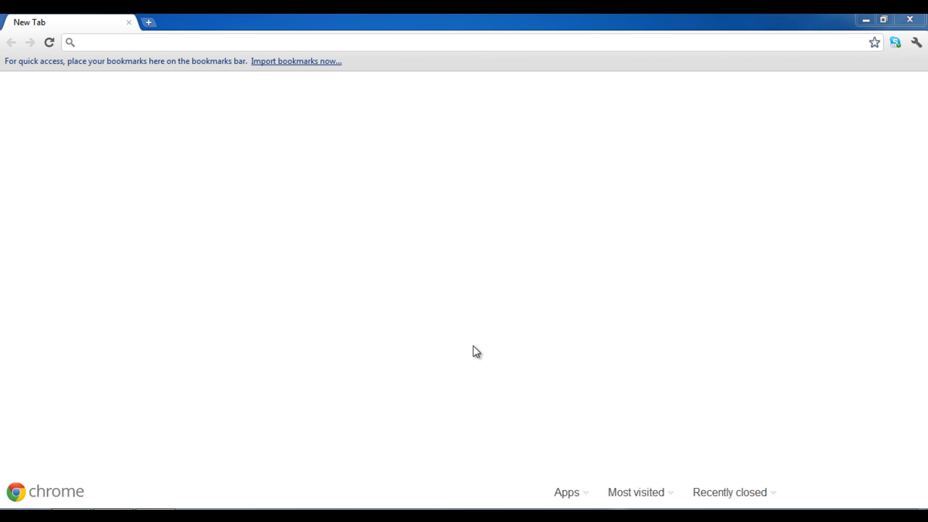
pyautogui.moveTo(259, 174)
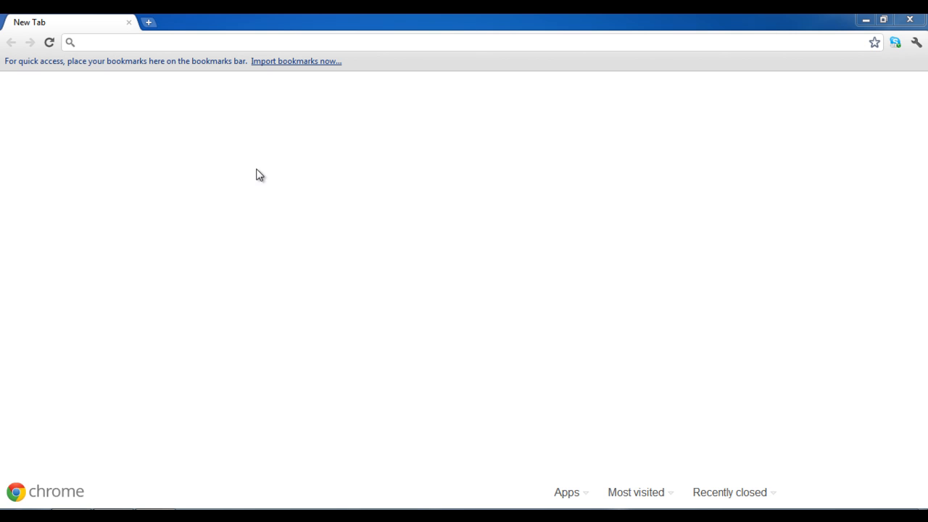
pyautogui.write('www.videolan.org/vlc/')
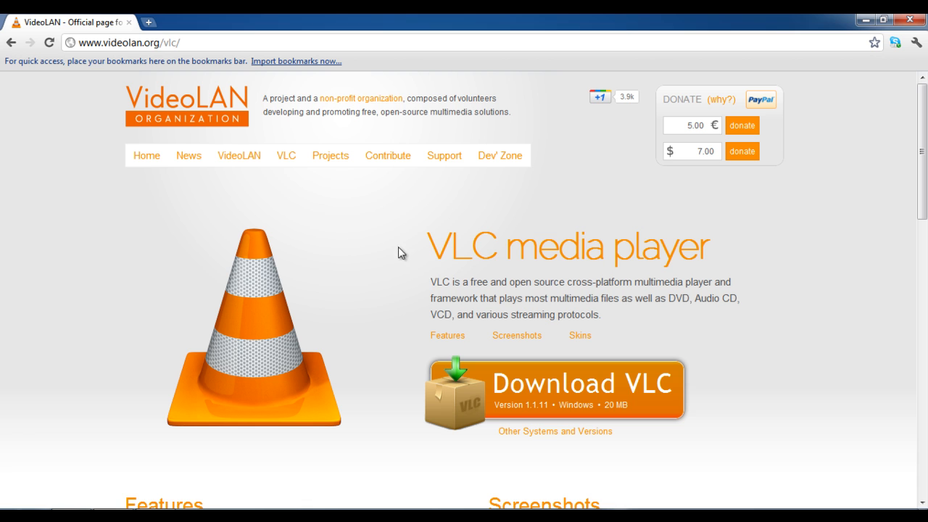
pyautogui.moveTo(586, 400)
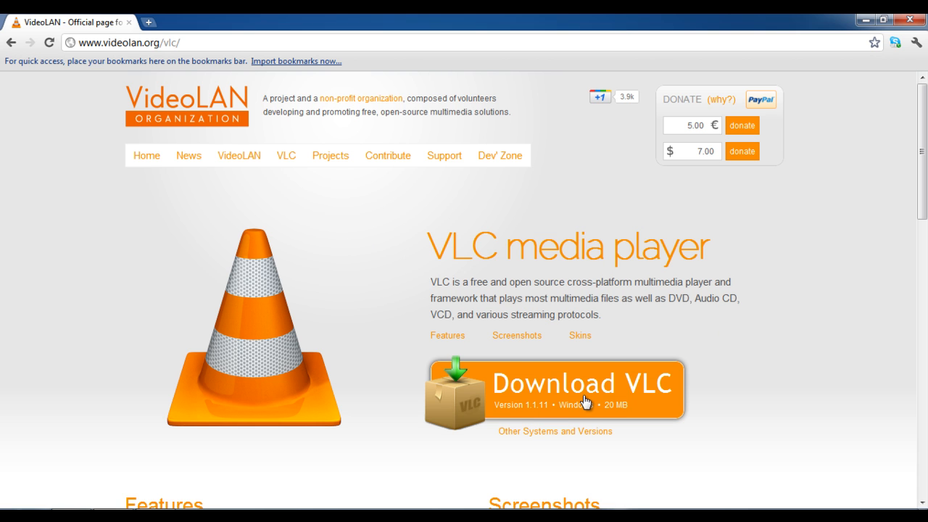
pyautogui.click(583, 384)
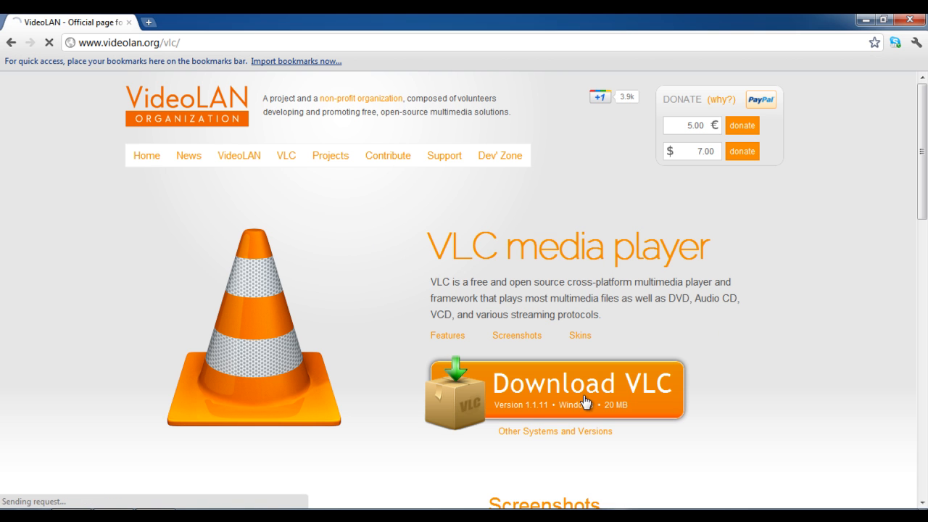
pyautogui.click(586, 382)
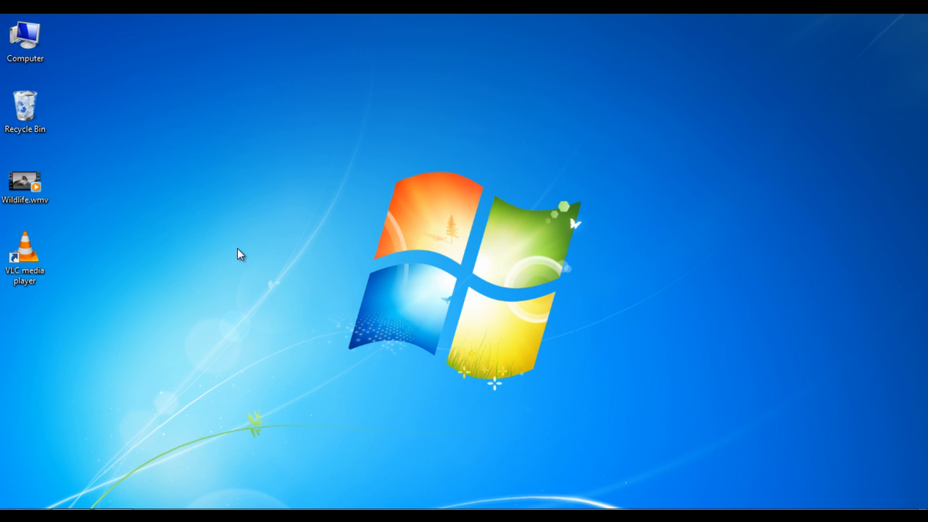
pyautogui.moveTo(87, 281)
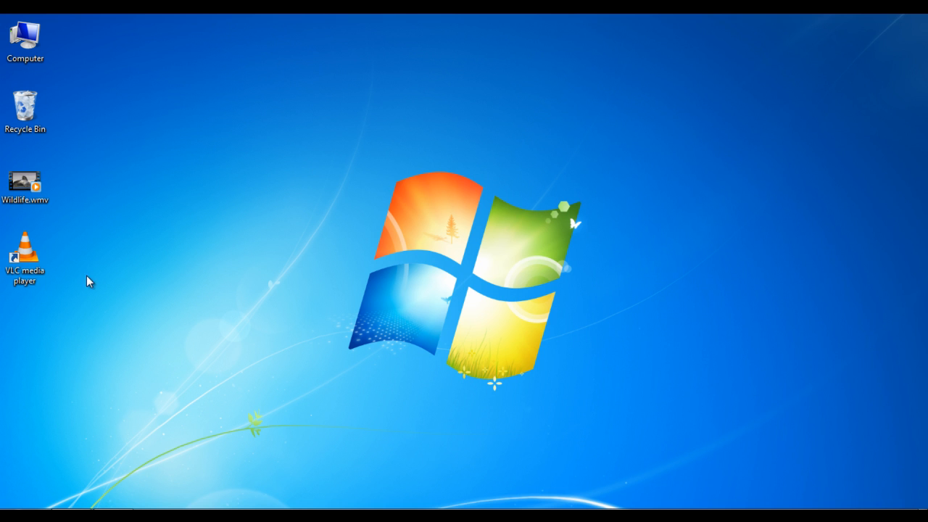
# - Launch VLC media player from its desktop shortcut
pyautogui.click(25, 254)
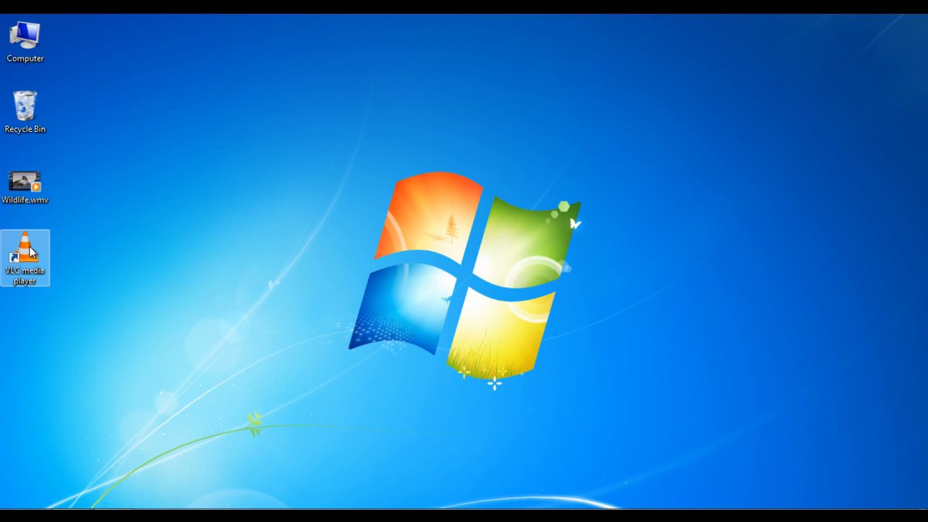
pyautogui.doubleClick(24, 258)
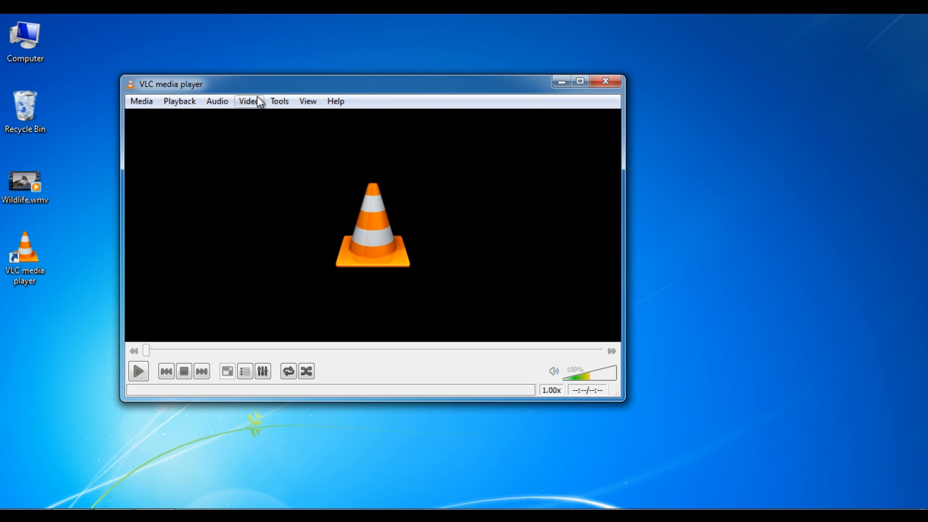
# - Set VLC's video output to DirectX (DirectDraw) in Preferences and save
pyautogui.click(278, 101)
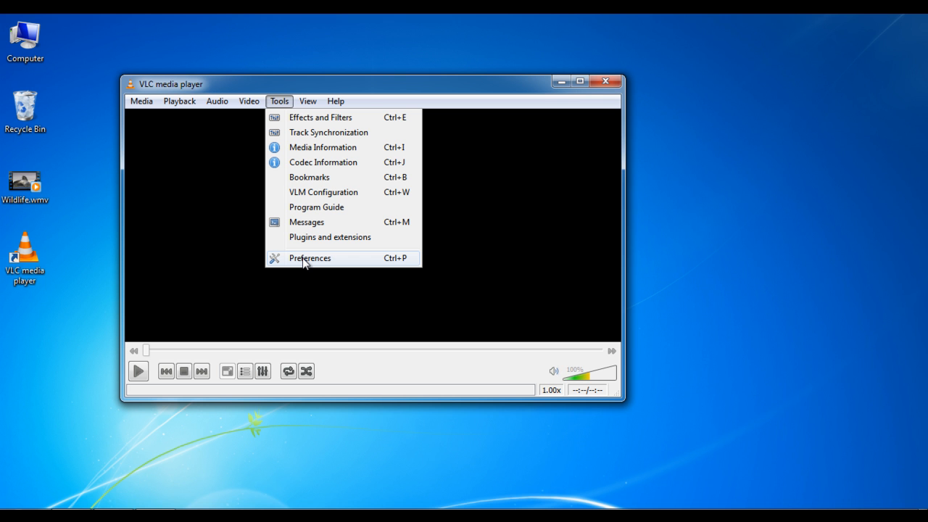
pyautogui.click(311, 258)
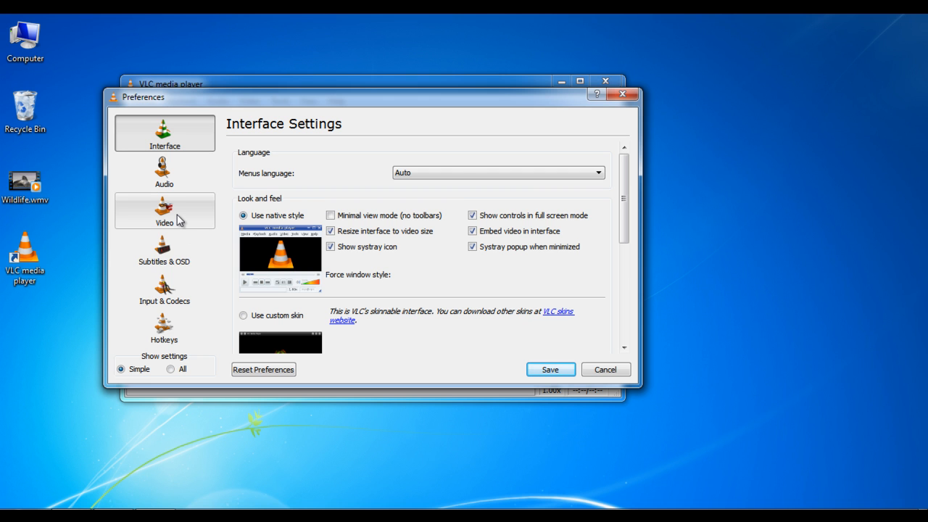
pyautogui.click(164, 210)
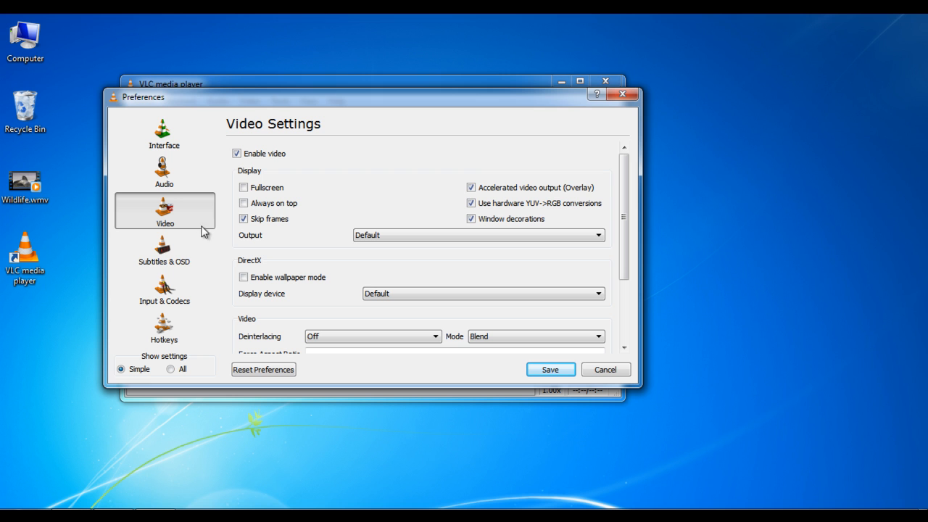
pyautogui.moveTo(603, 254)
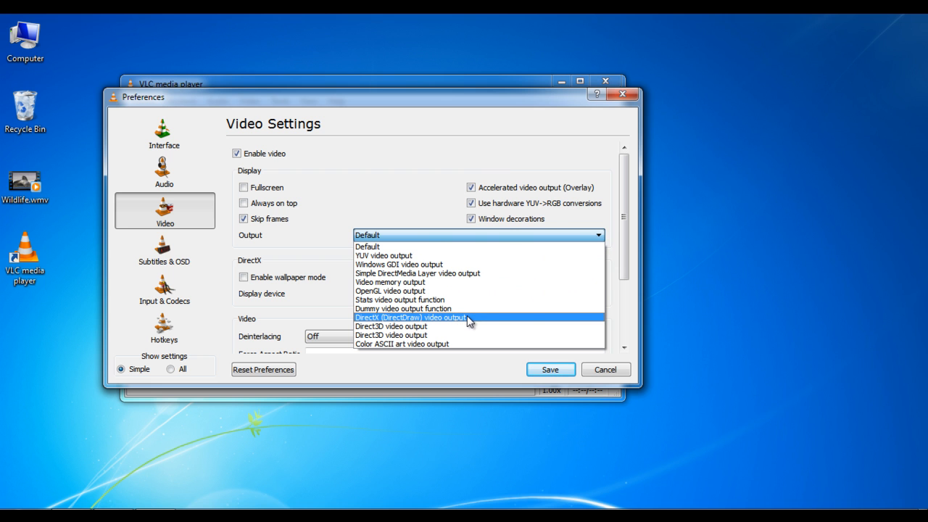
pyautogui.moveTo(470, 324)
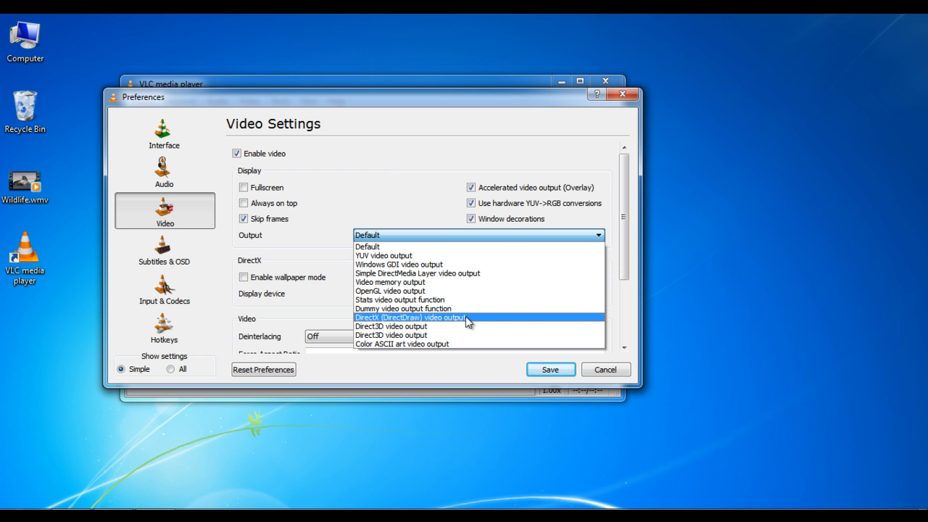
pyautogui.click(411, 318)
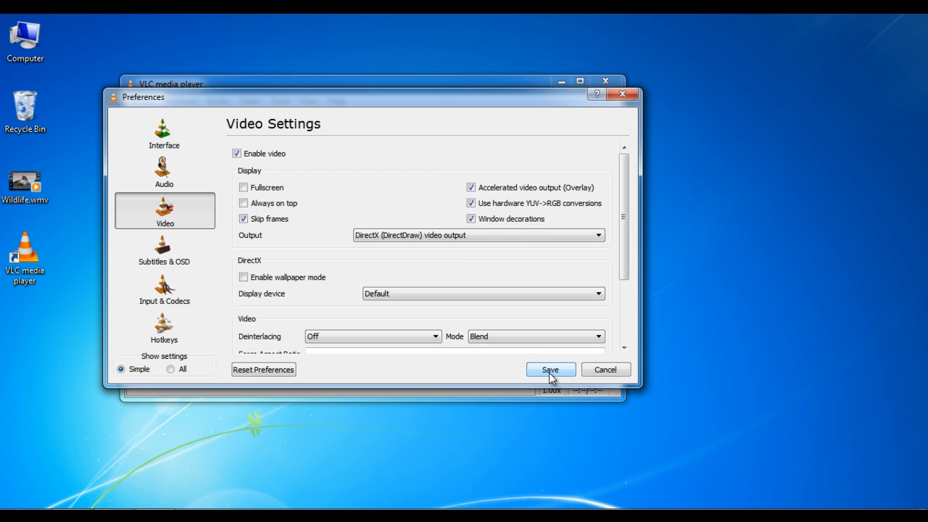
pyautogui.click(551, 370)
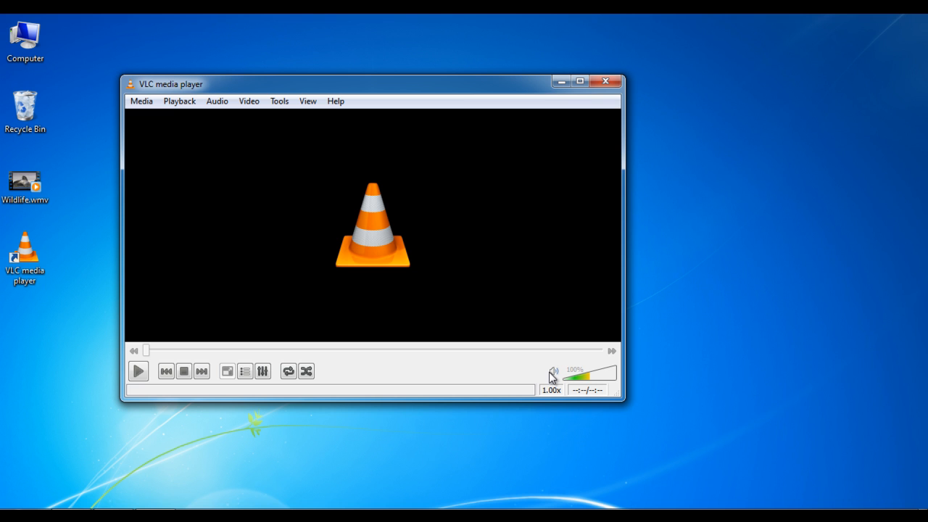
pyautogui.moveTo(168, 215)
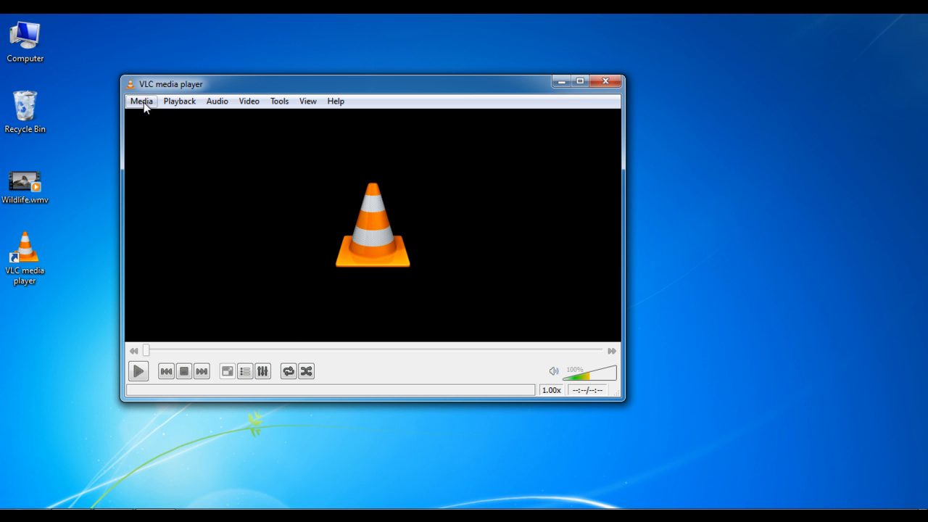
# - Load Wildlife.wmv from the Desktop via Media > Open File
pyautogui.click(142, 102)
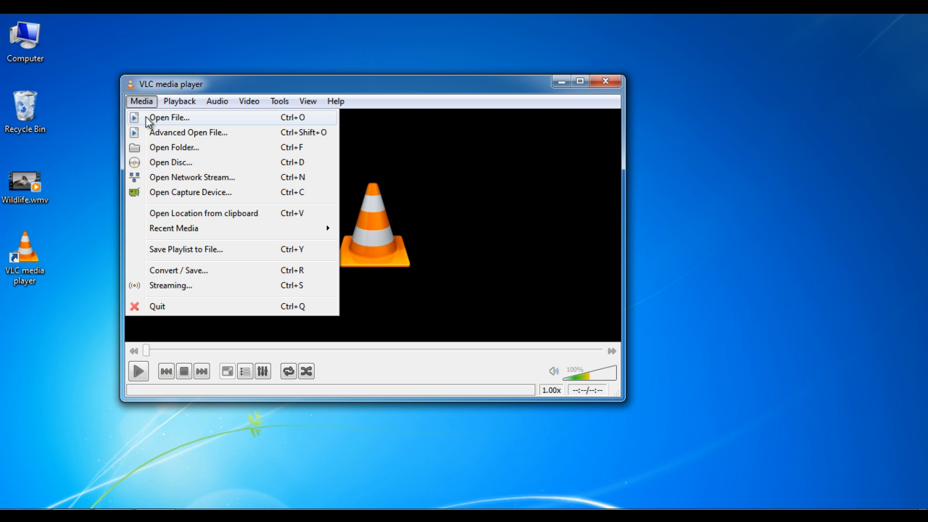
pyautogui.click(168, 116)
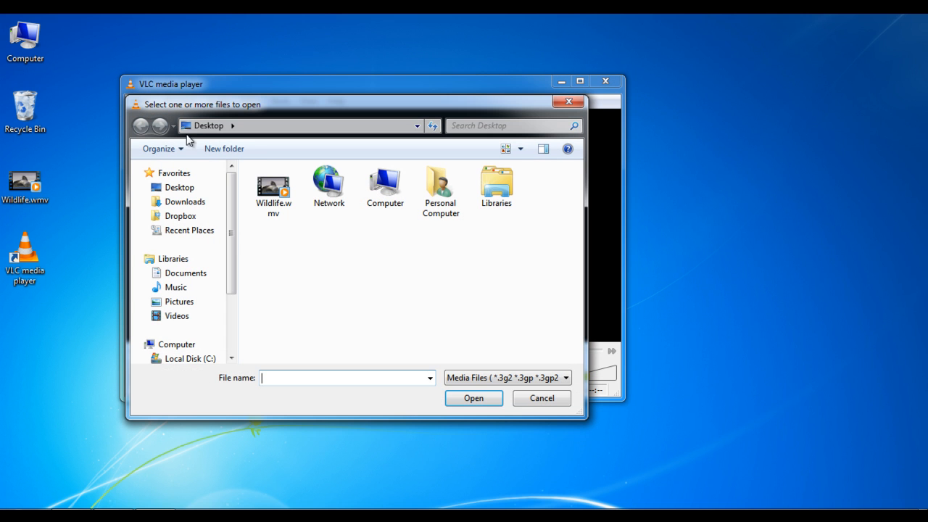
pyautogui.click(272, 188)
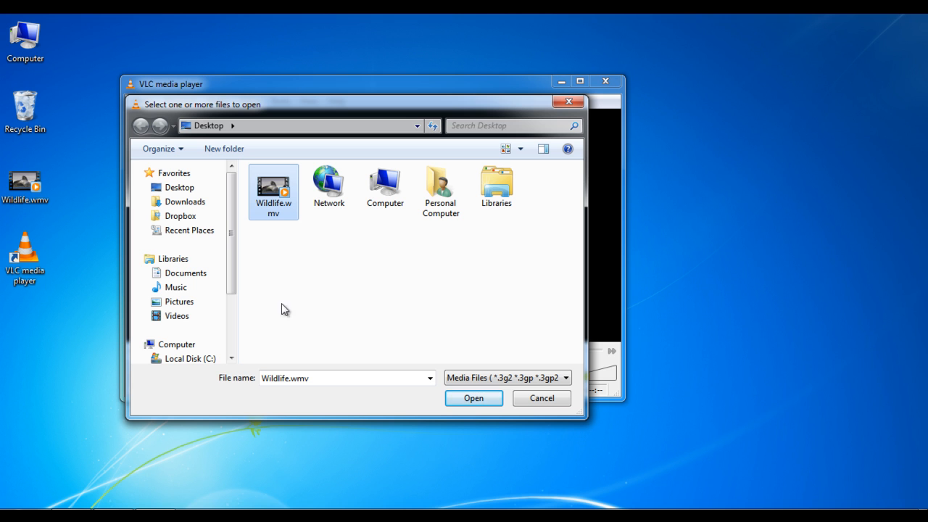
pyautogui.click(472, 397)
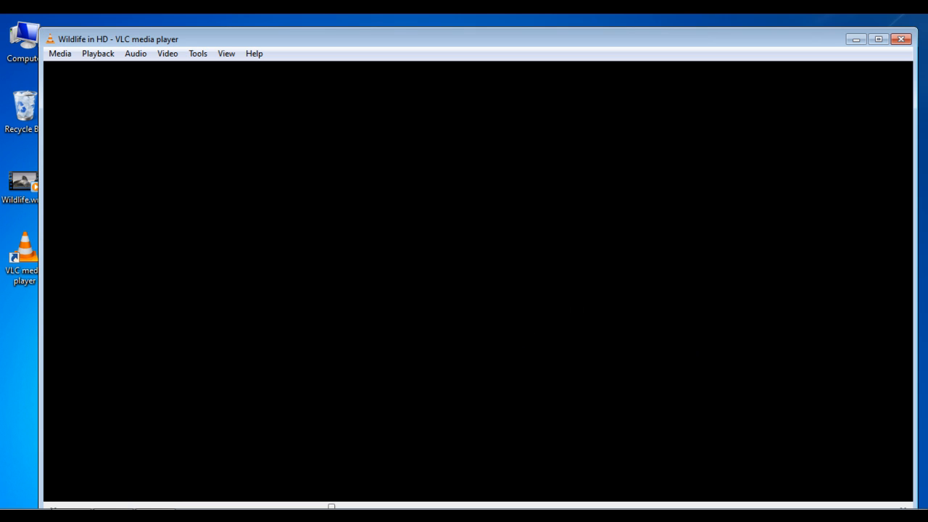
pyautogui.moveTo(168, 53)
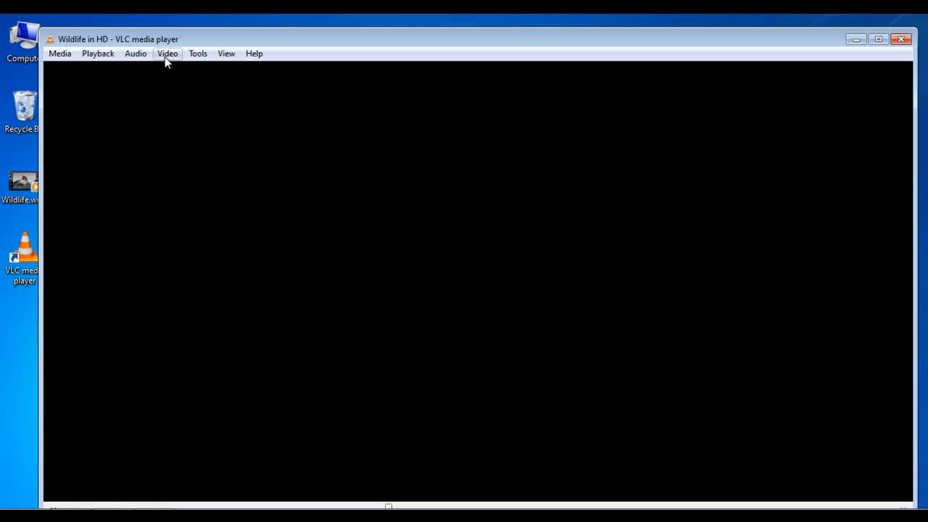
# - Enable DirectX Wallpaper so the Wildlife video becomes the desktop background
pyautogui.click(168, 53)
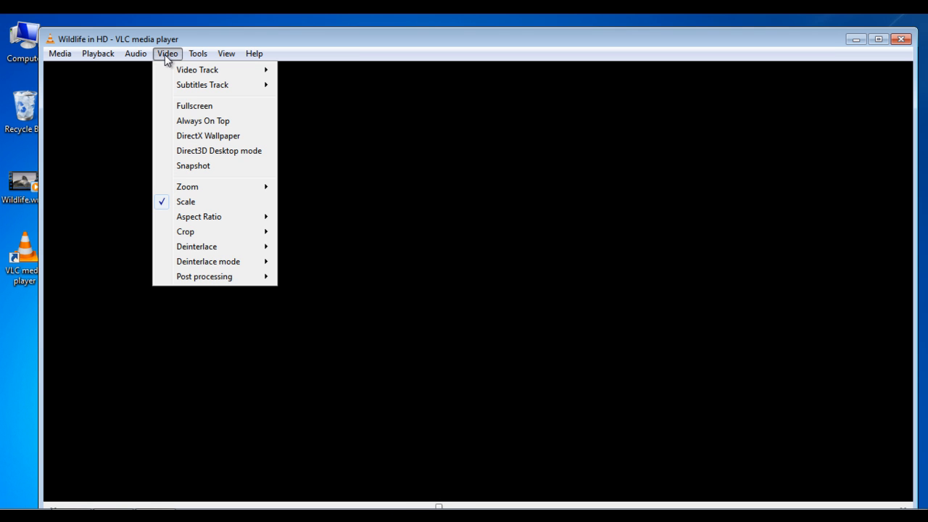
pyautogui.moveTo(209, 136)
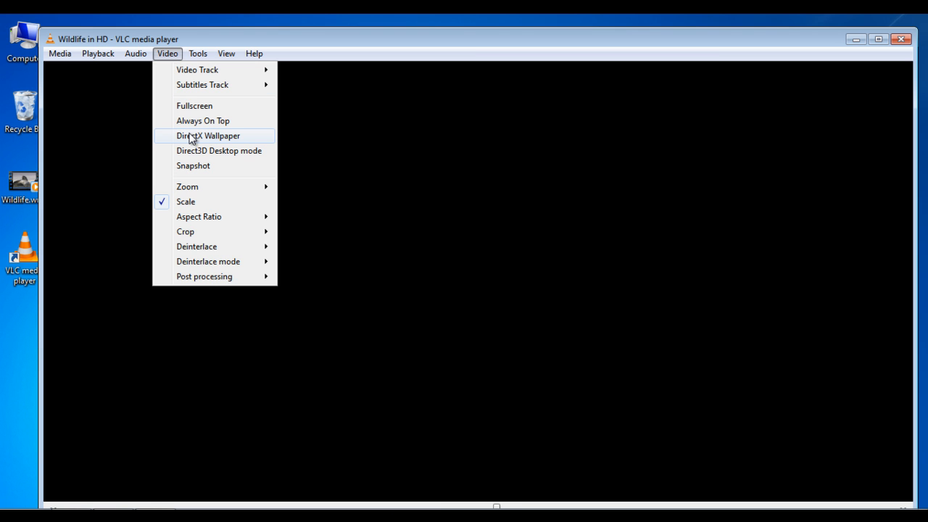
pyautogui.click(209, 136)
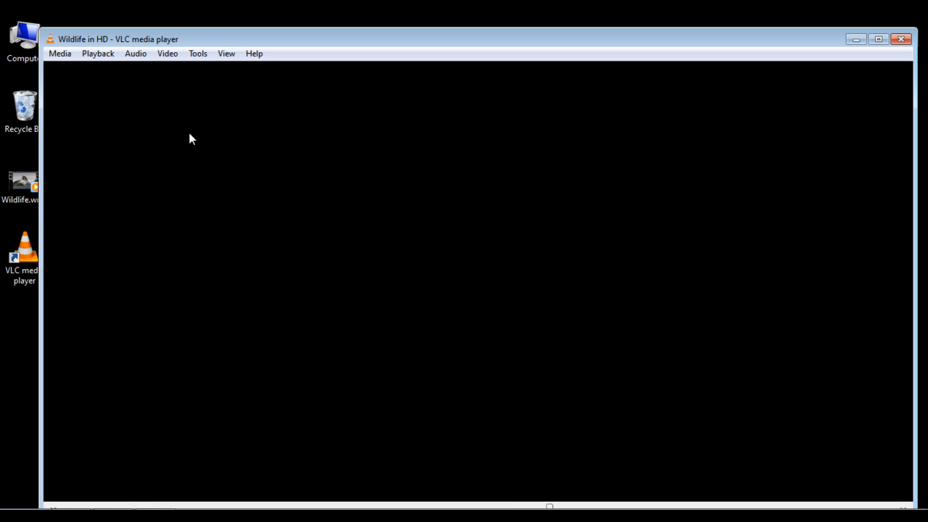